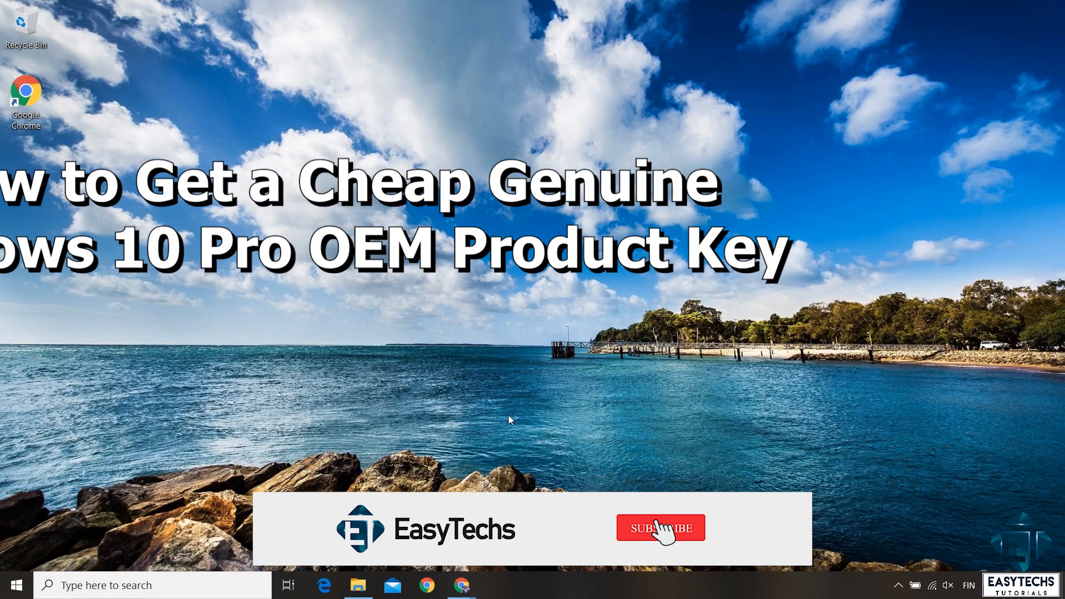
- Register a URCDKeys account as 'easytechstu' and return to the Windows 10 Pro OEM key page
click(660, 528)
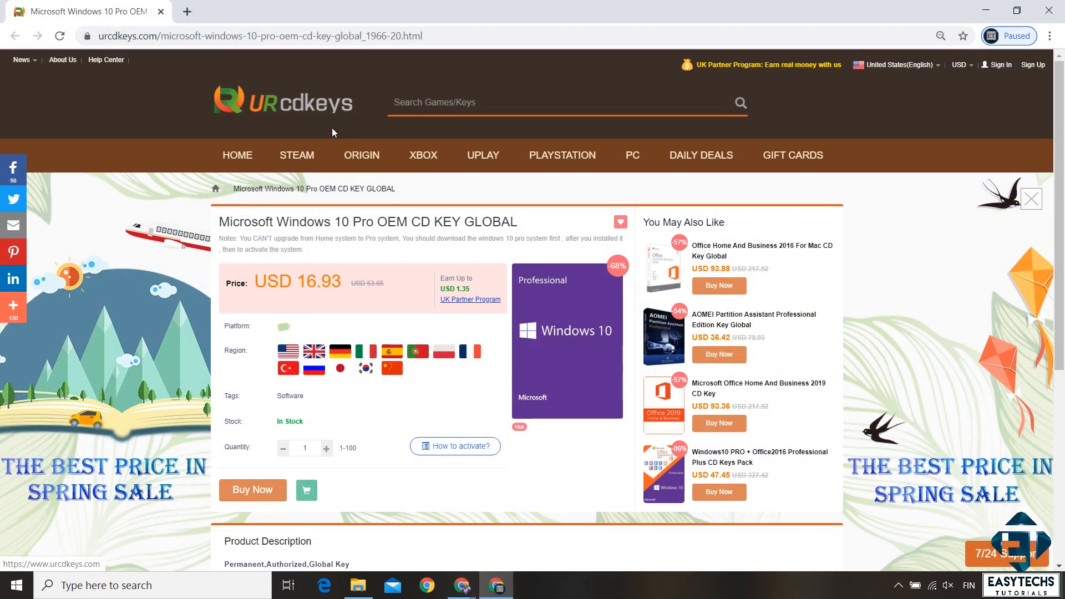
mouse_move(555, 199)
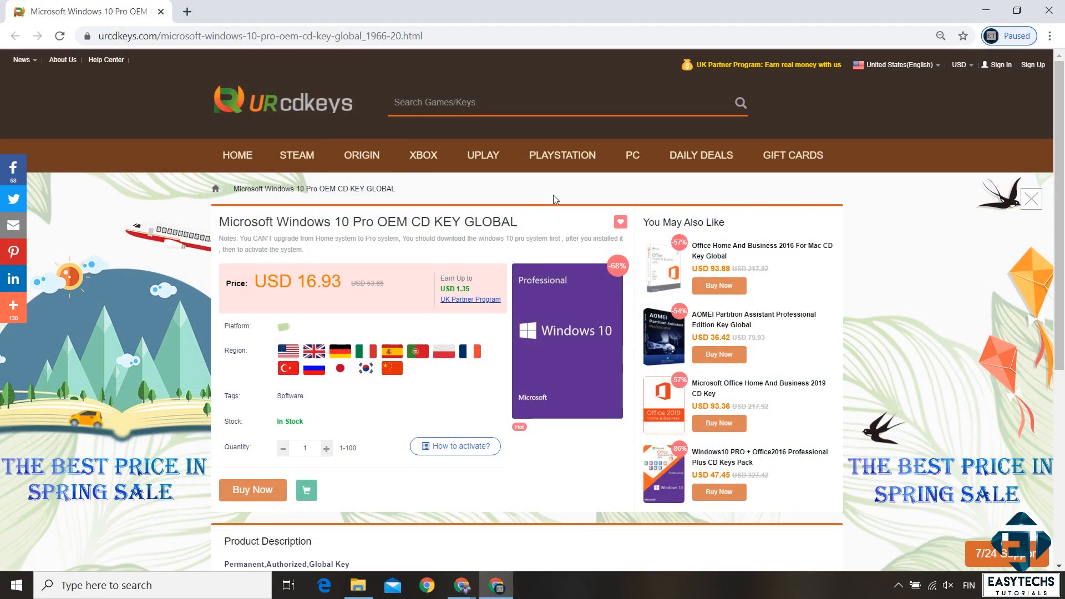
mouse_move(599, 196)
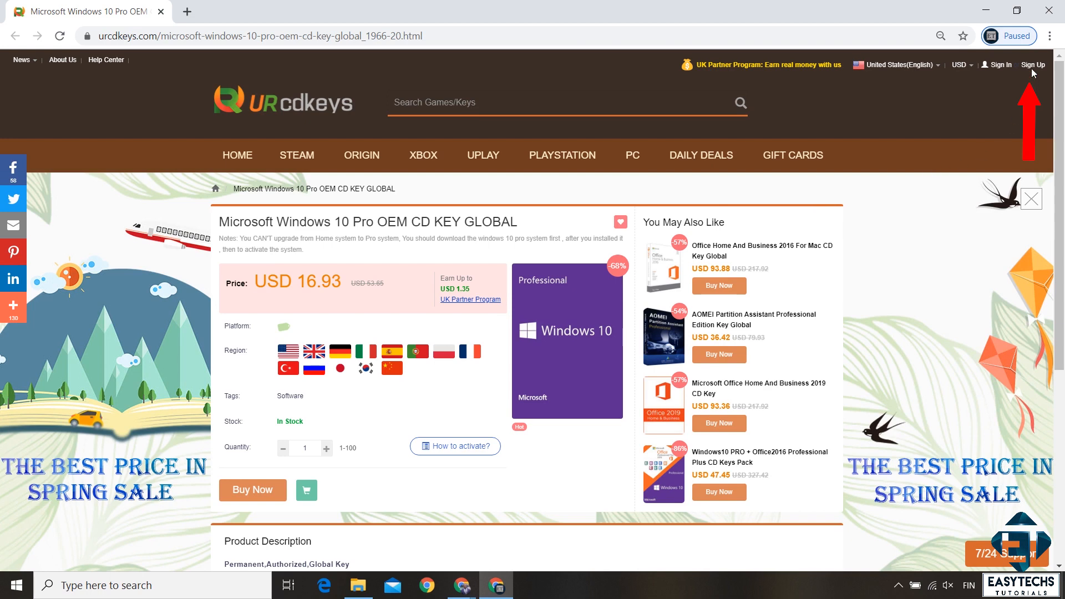
click(1033, 65)
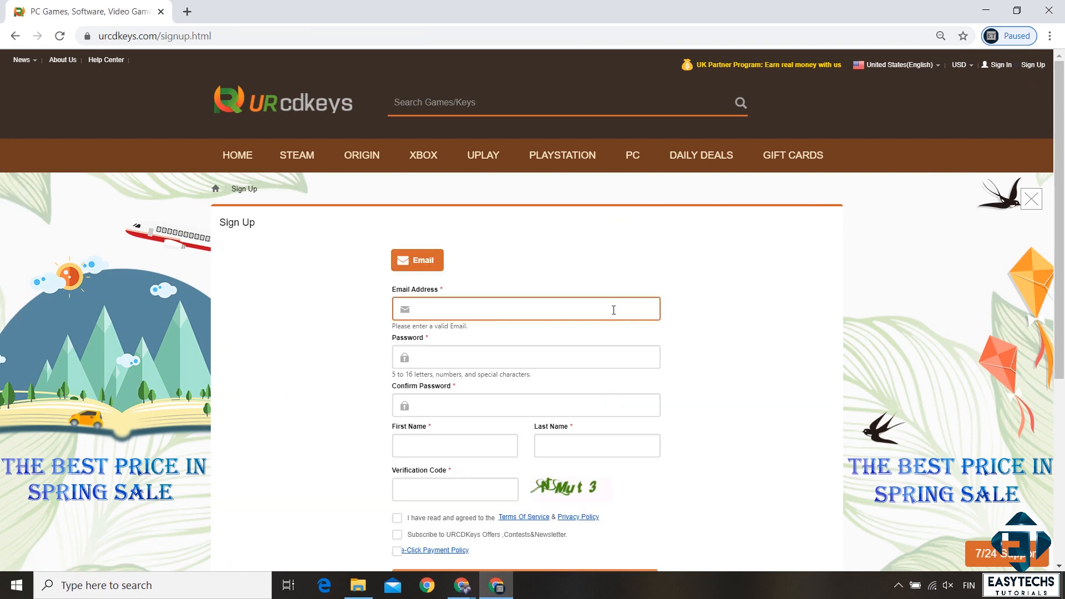
text(easytechstu)
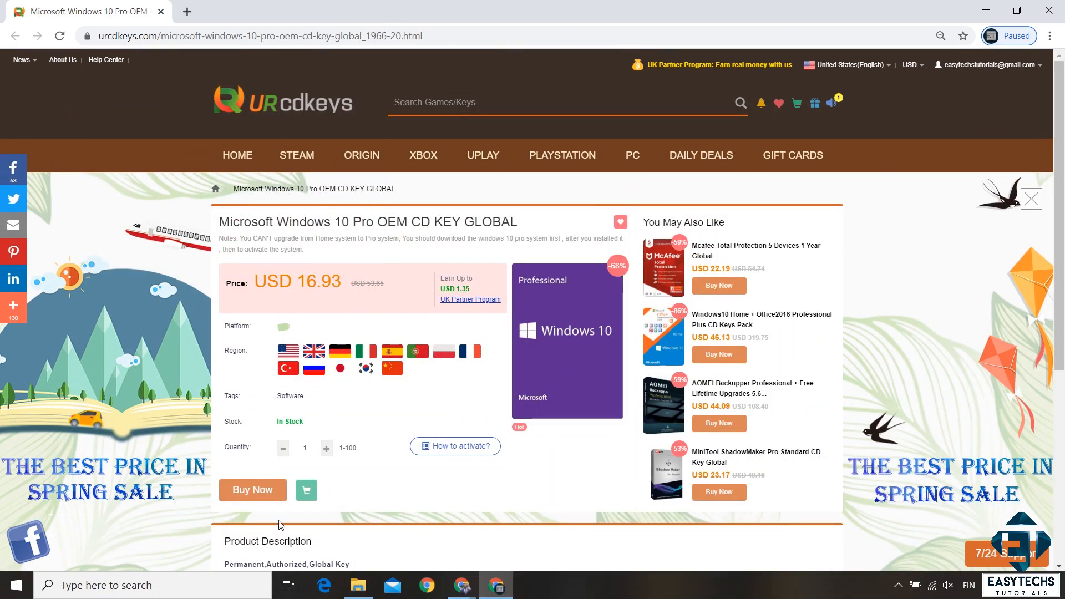
- Buy the Windows 10 Pro OEM key with promo code 'ET' (USD 13.54) and submit the order
click(252, 489)
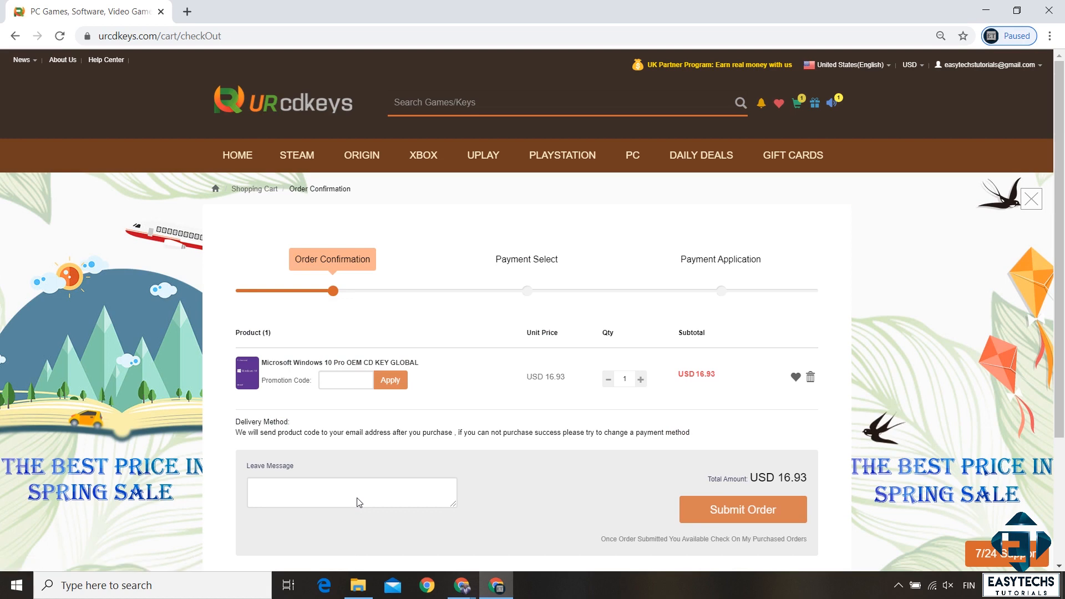
mouse_move(427, 418)
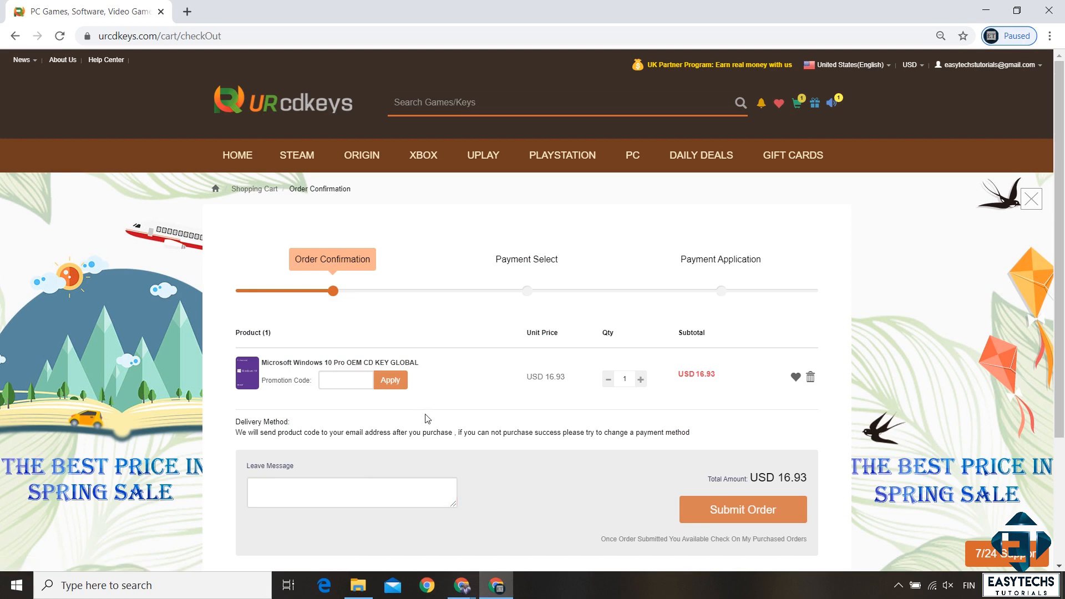
mouse_move(346, 407)
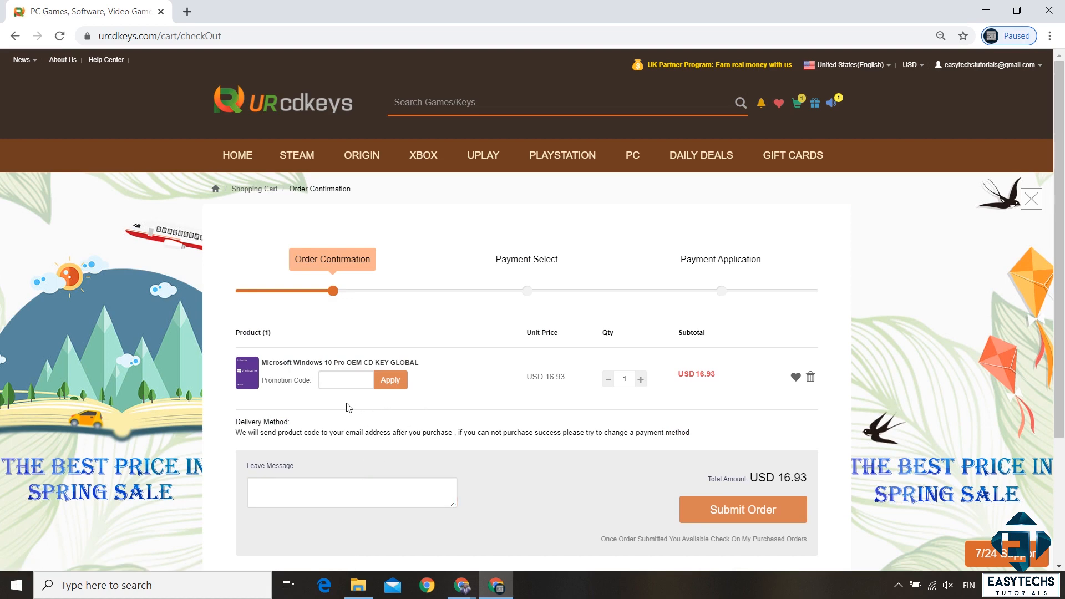
click(345, 380)
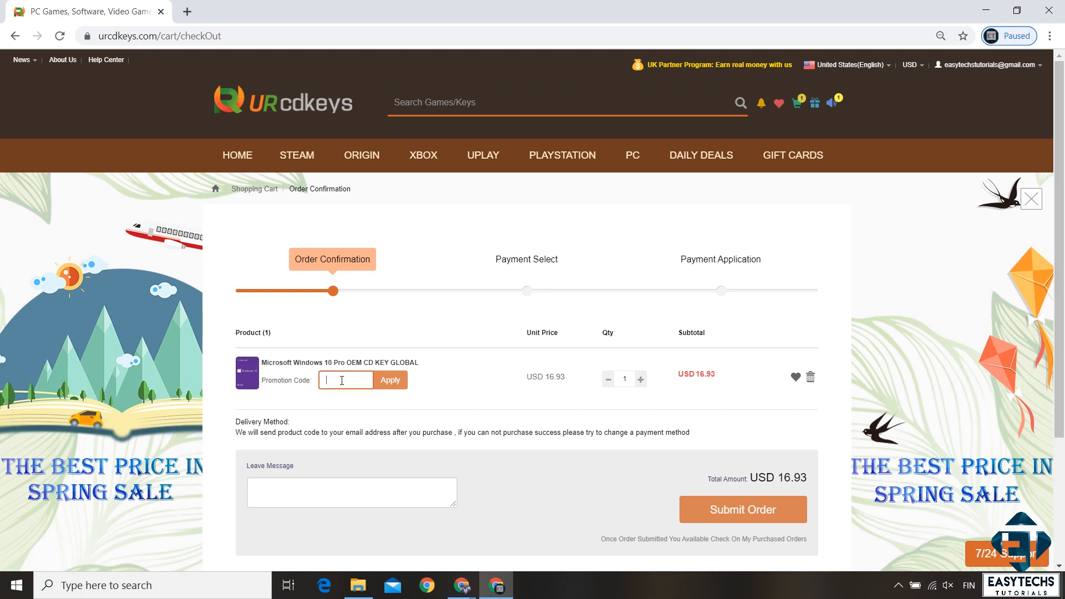
text(ET)
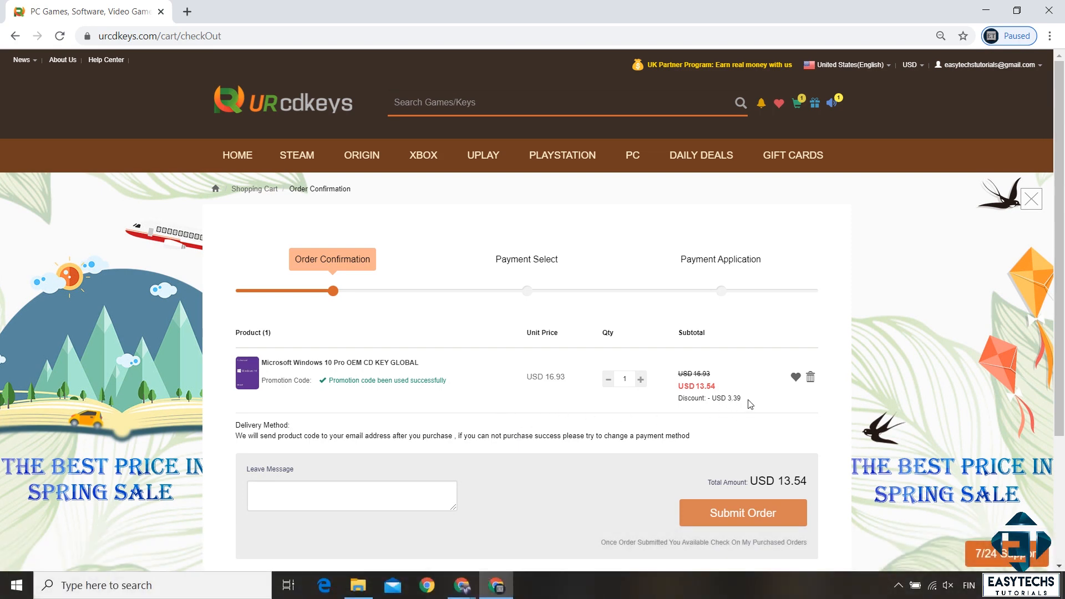
scroll(down, 3)
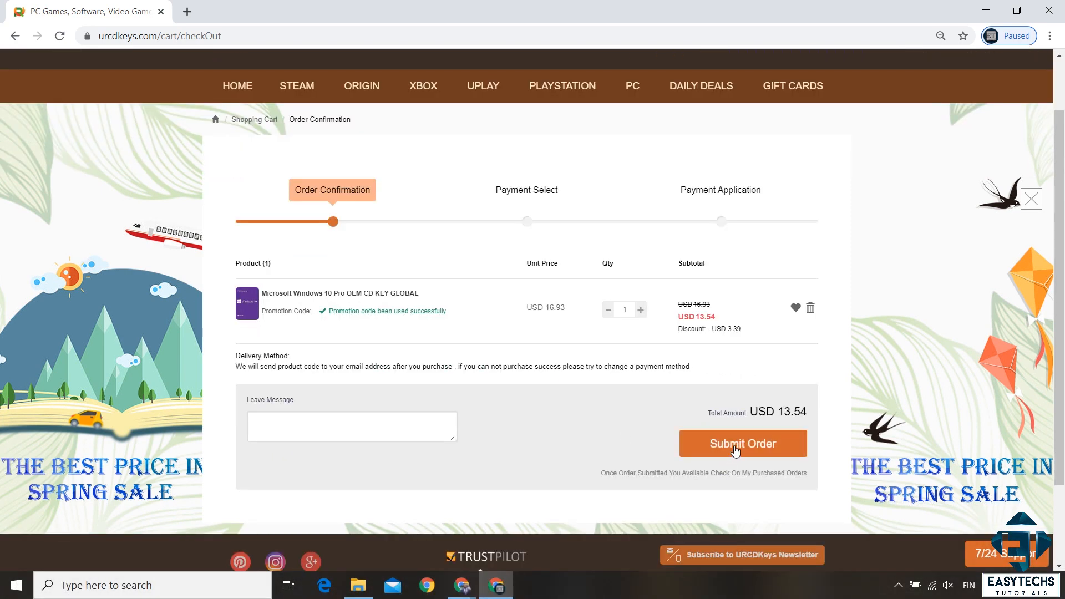
click(742, 443)
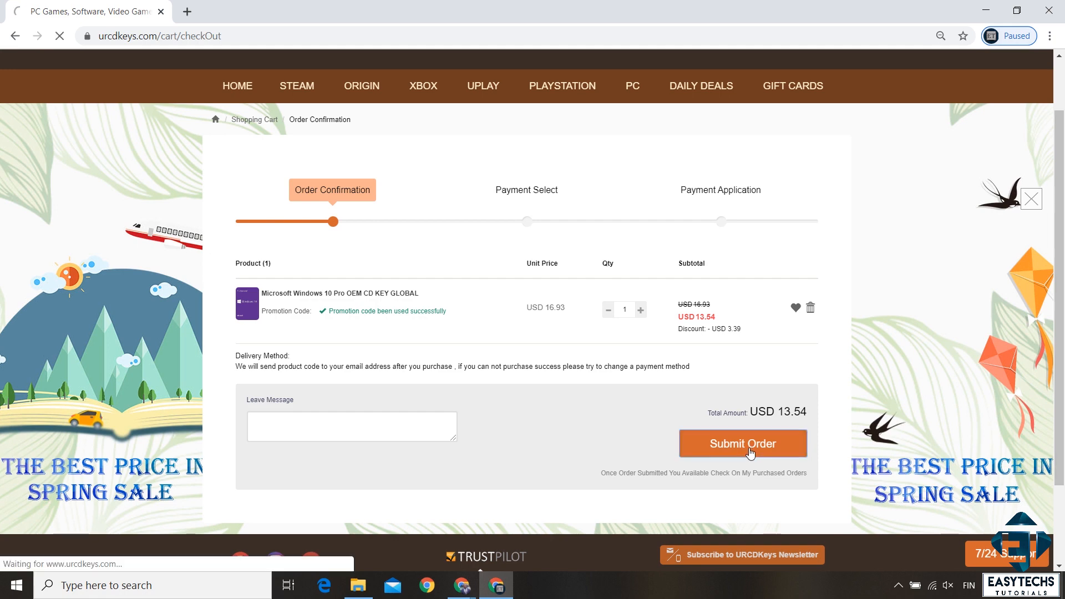
- Proceed to payment at USD 13.54, then view the Processing order under My Purchased Orders
click(742, 443)
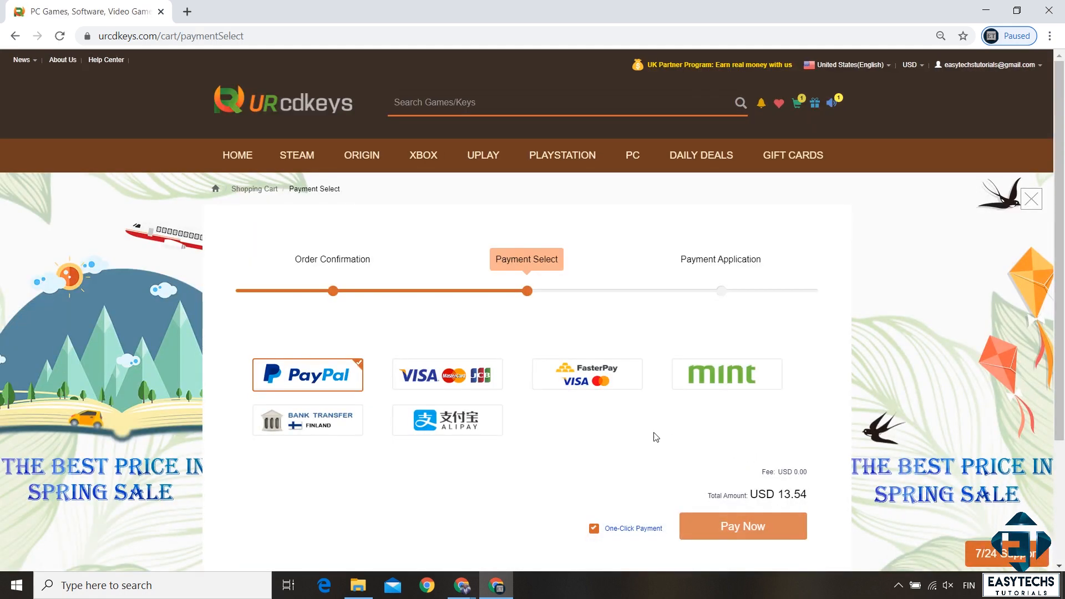
mouse_move(512, 478)
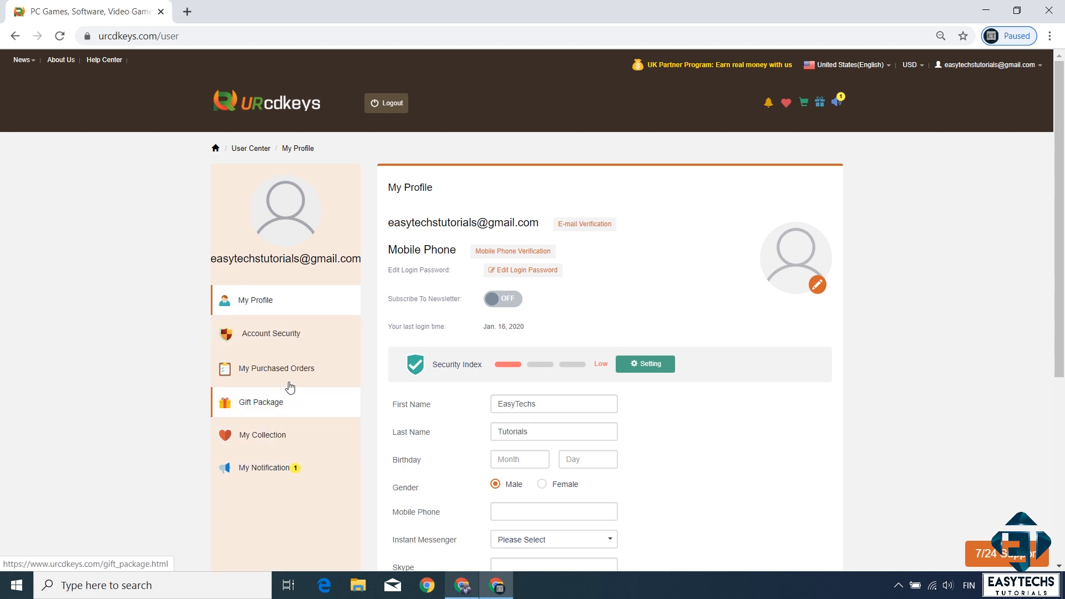
click(276, 369)
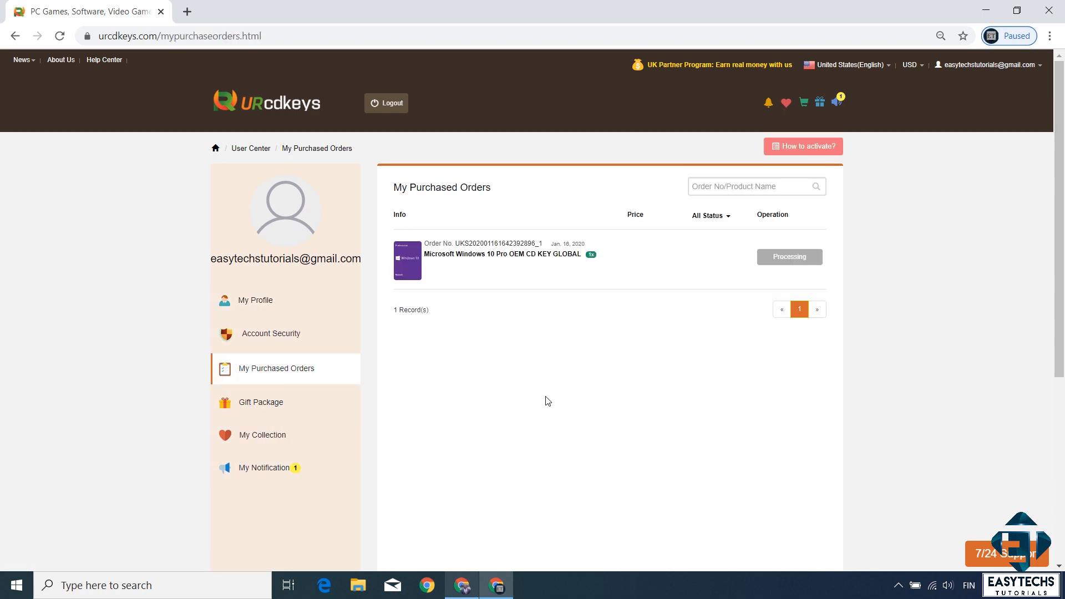
mouse_move(523, 316)
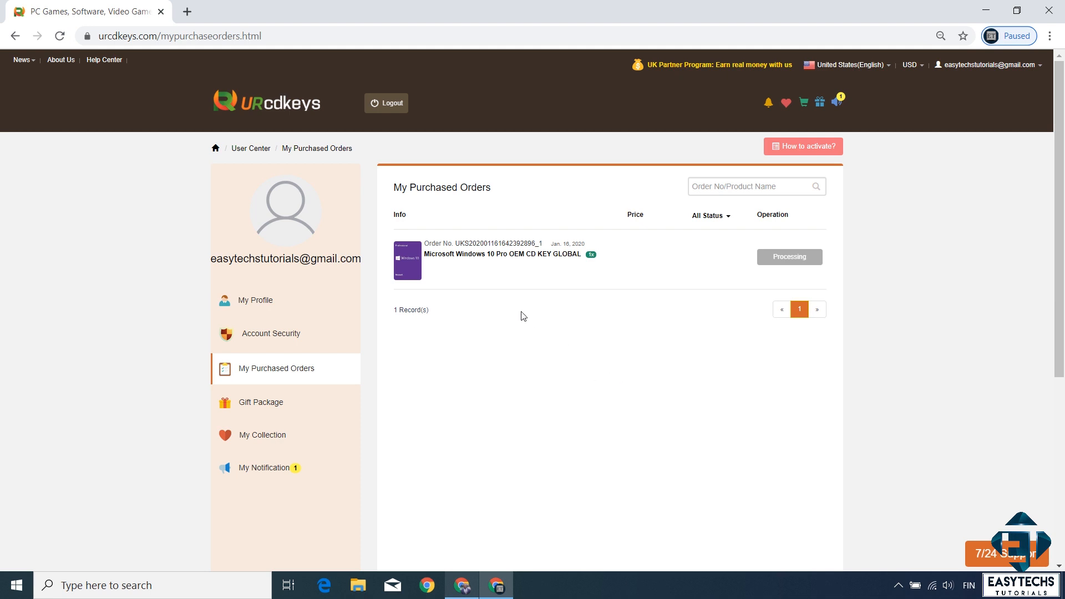
mouse_move(503, 253)
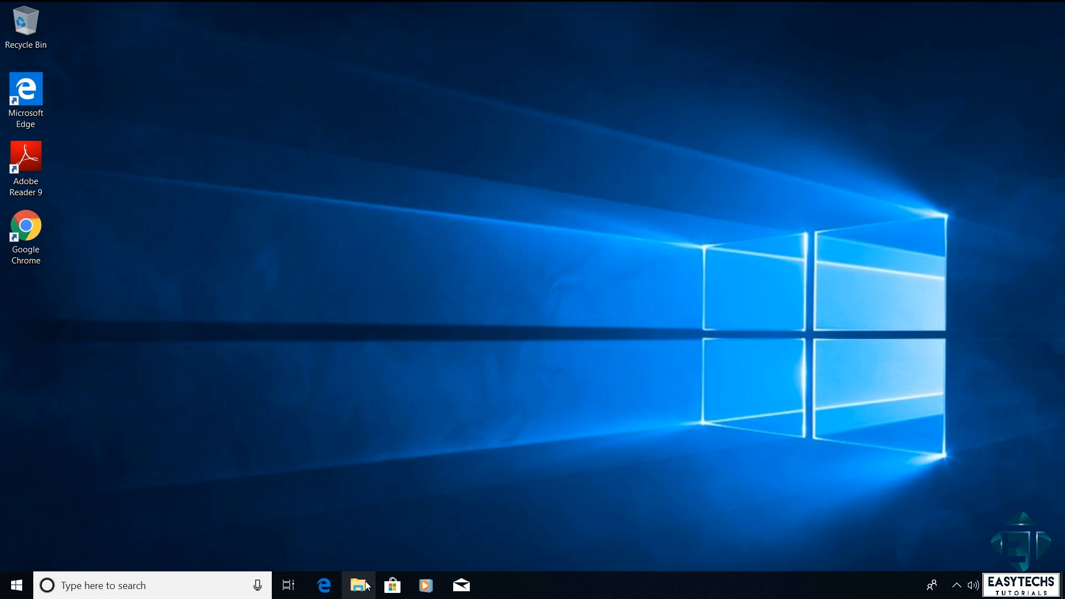
- Open This PC in File Explorer and launch System properties to reach the About page
click(358, 585)
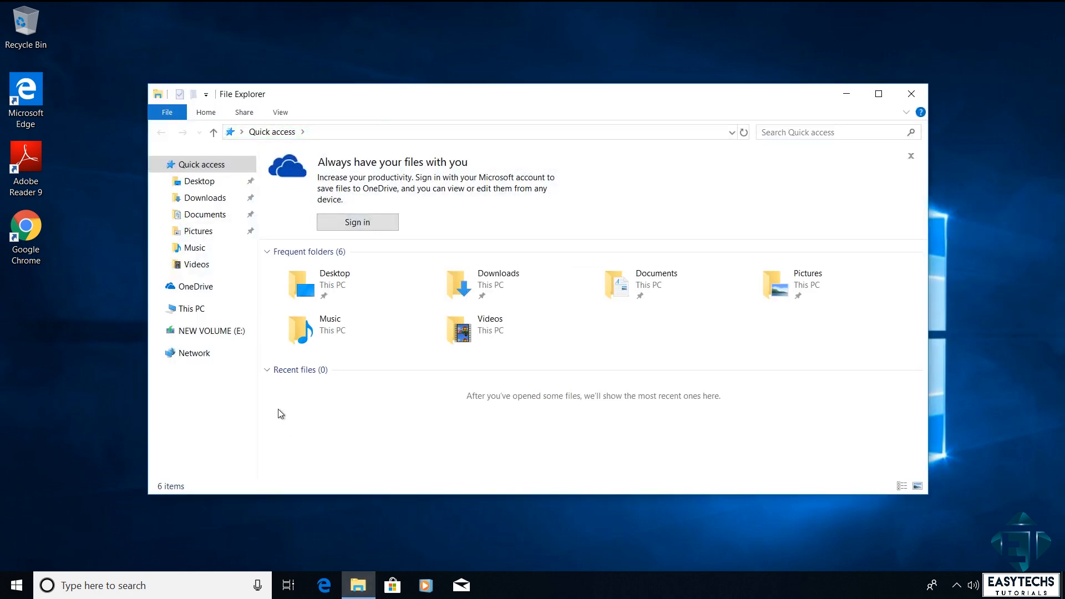
click(193, 308)
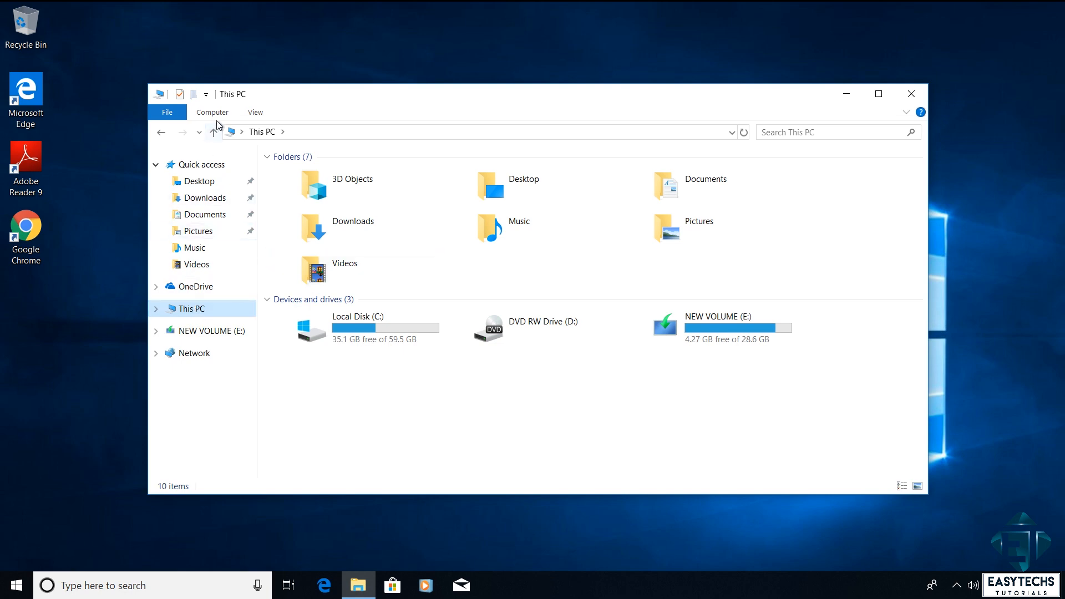
click(212, 112)
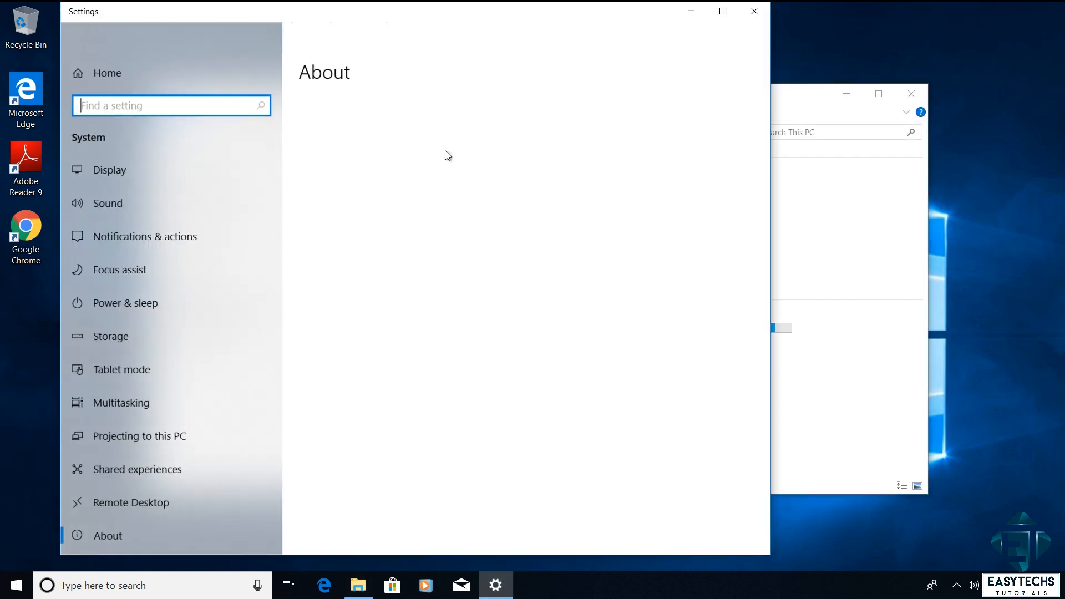
- Open the Activation page showing Windows 10 Home activated with a digital license
click(107, 536)
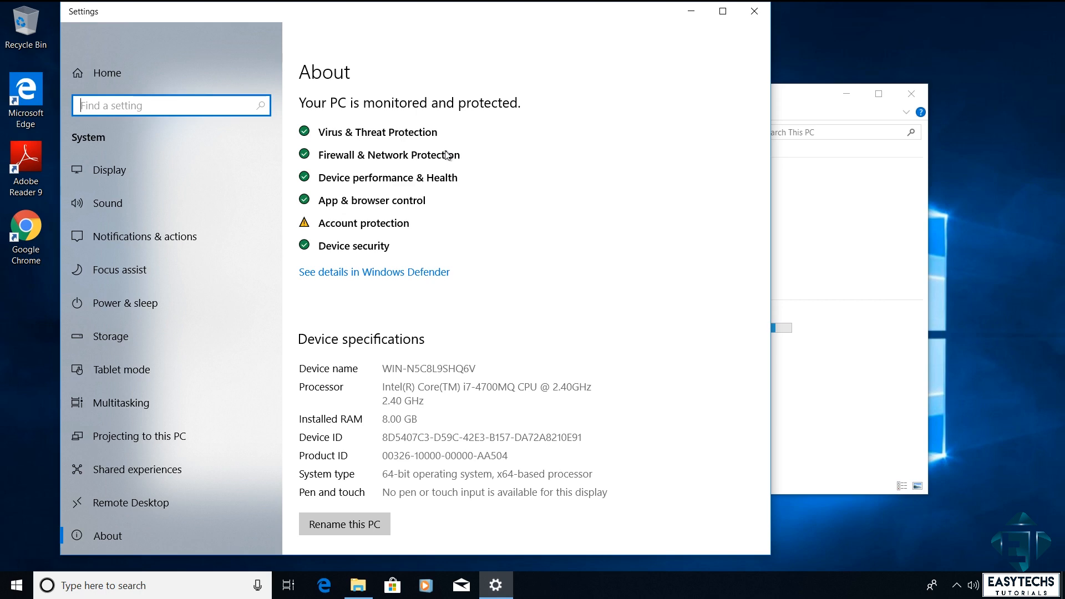
scroll(down, 3)
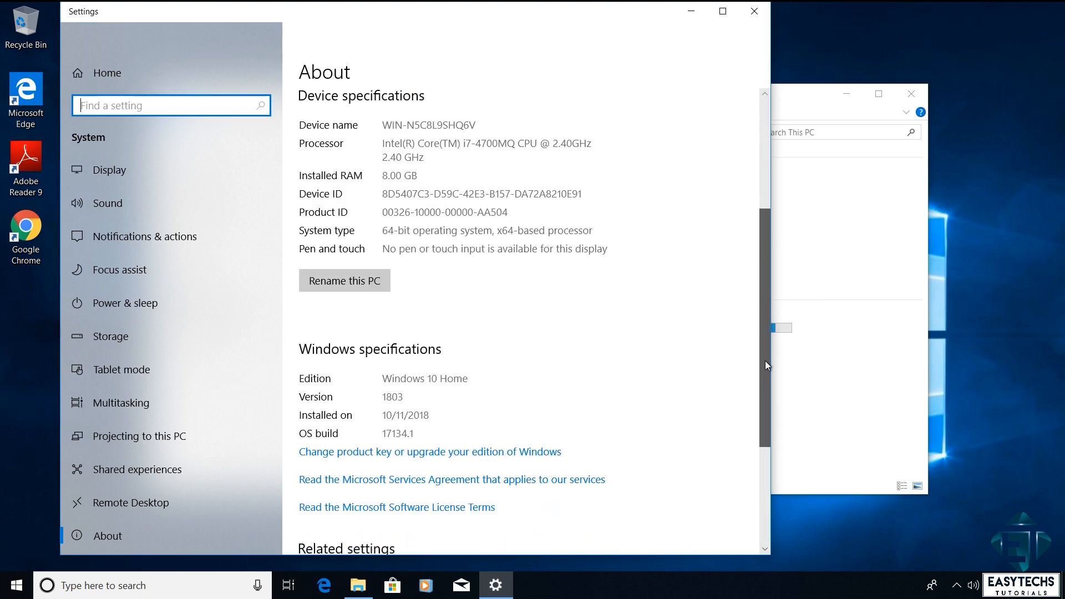
scroll(down, 3)
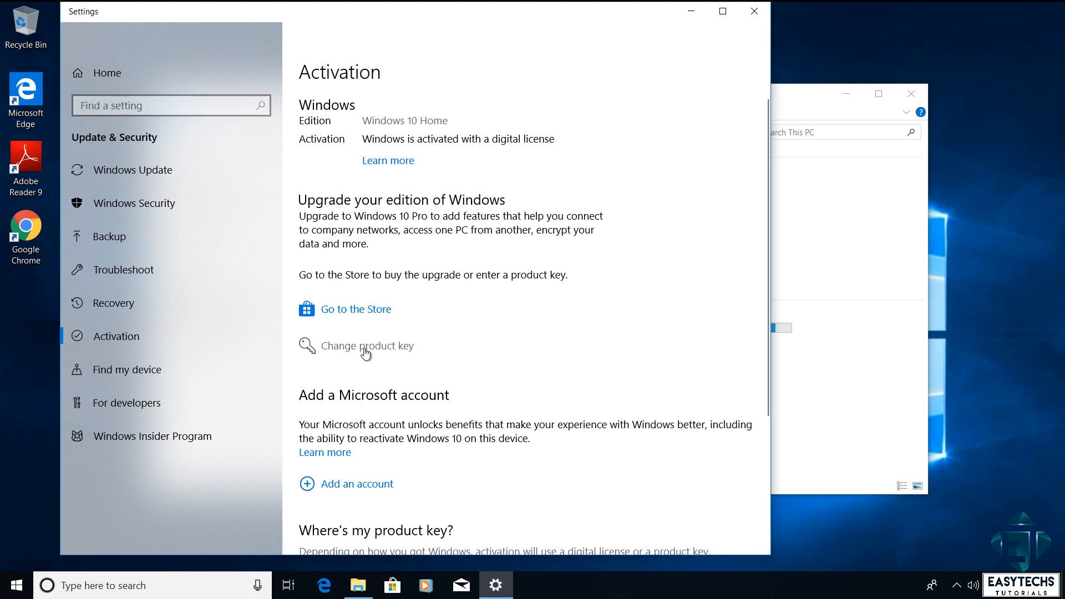
- Type the 25-character Windows 10 Pro key into the Change product key dialog and submit
click(369, 345)
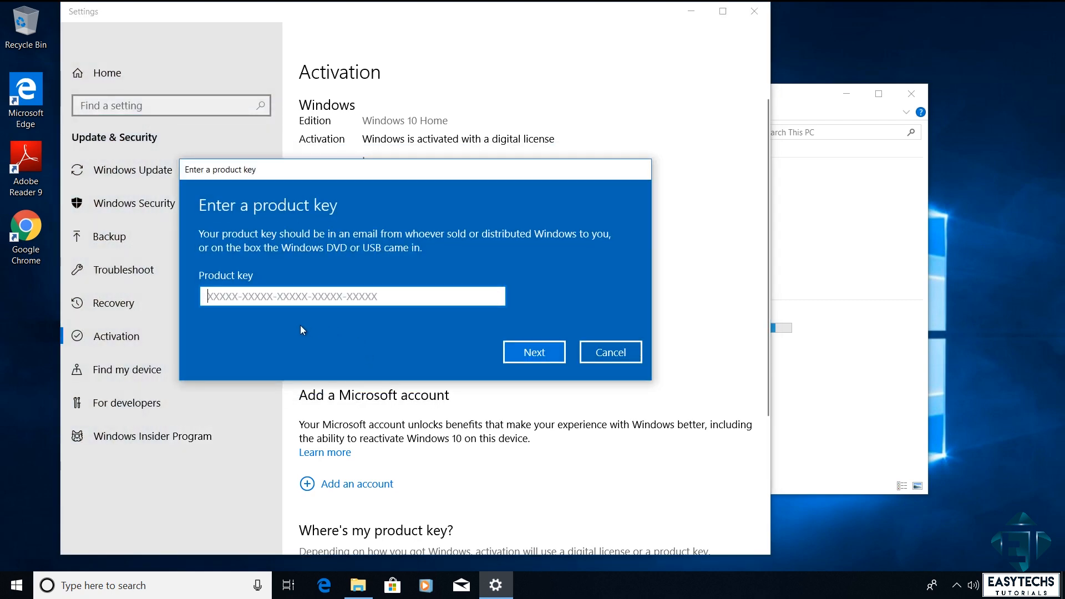
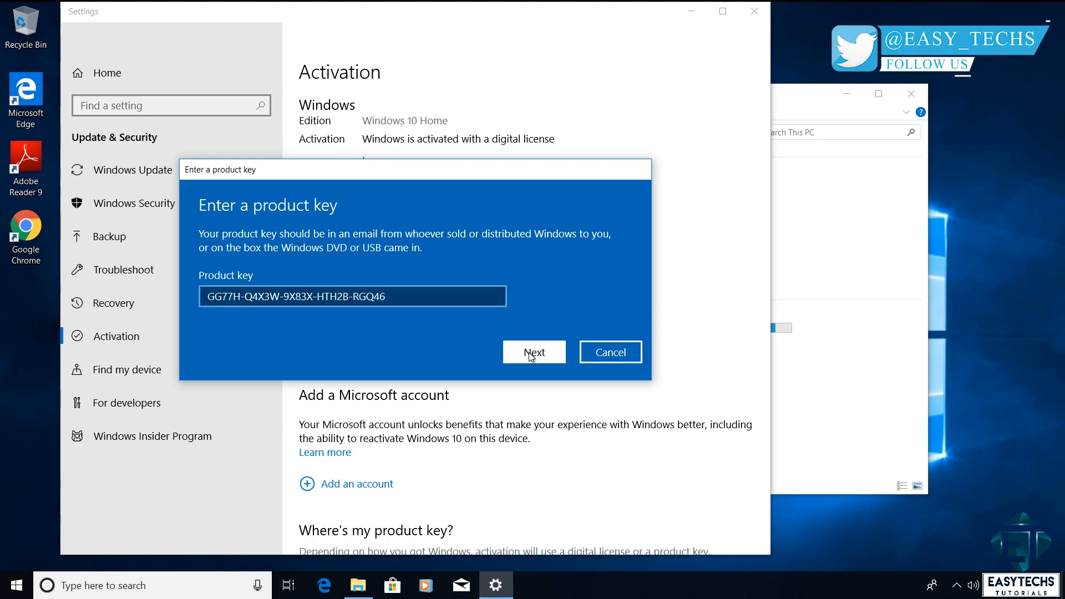
click(534, 352)
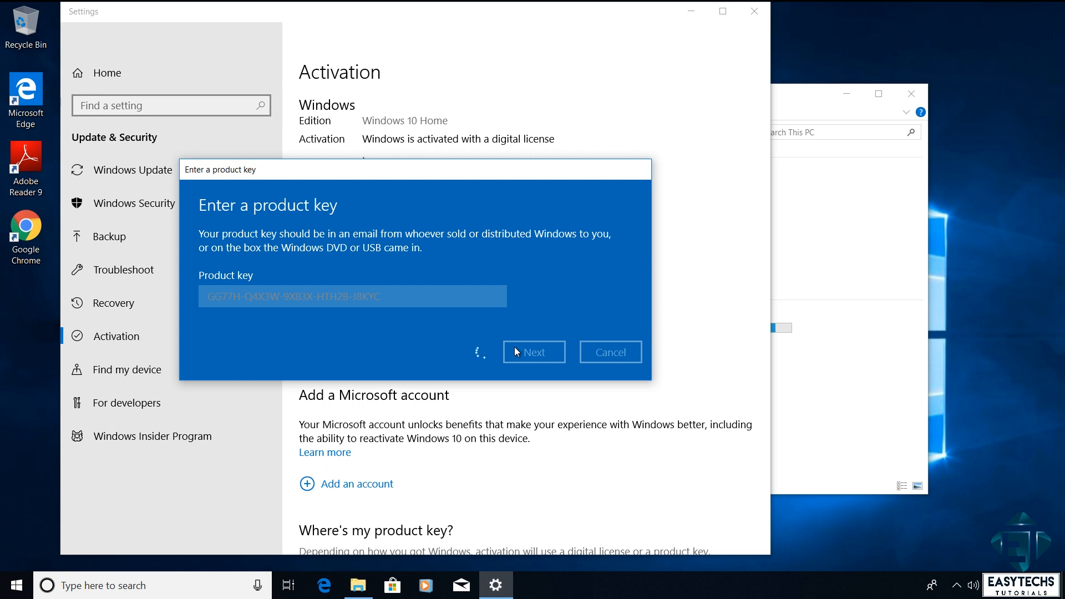
click(534, 351)
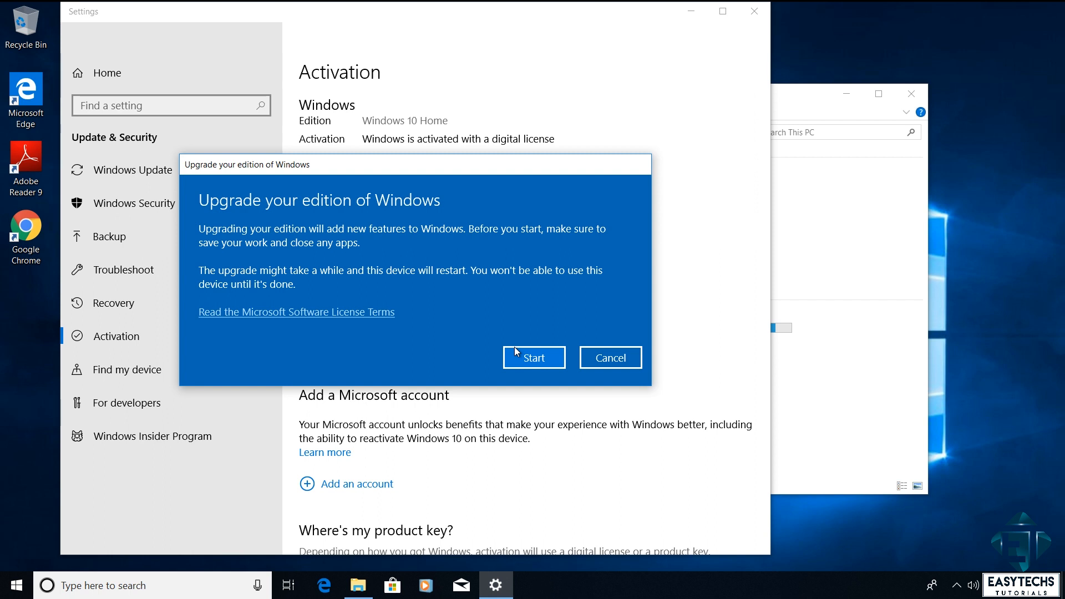
mouse_move(394, 213)
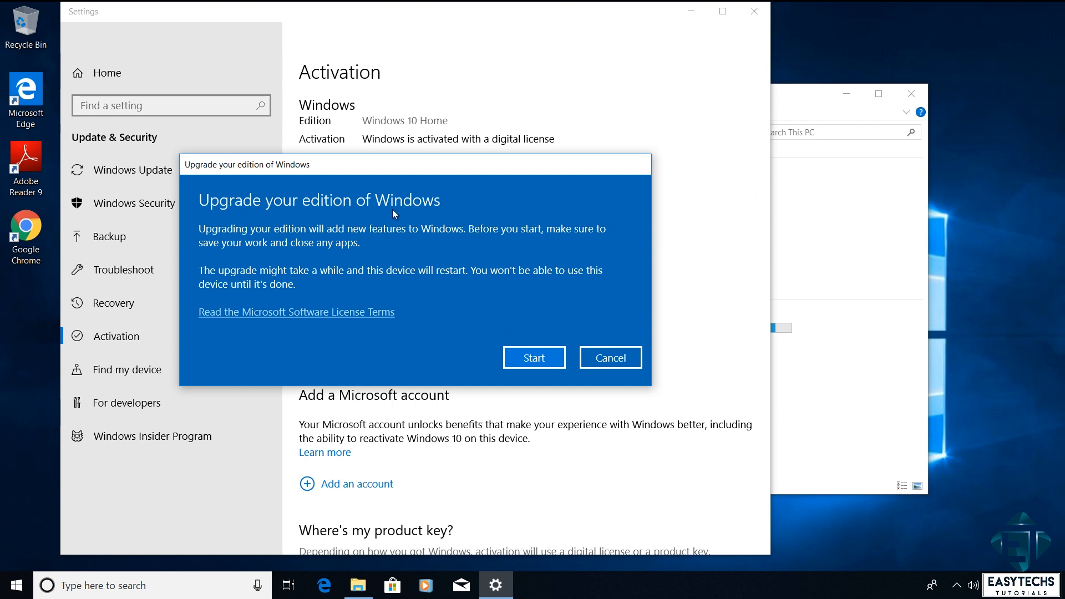
mouse_move(385, 277)
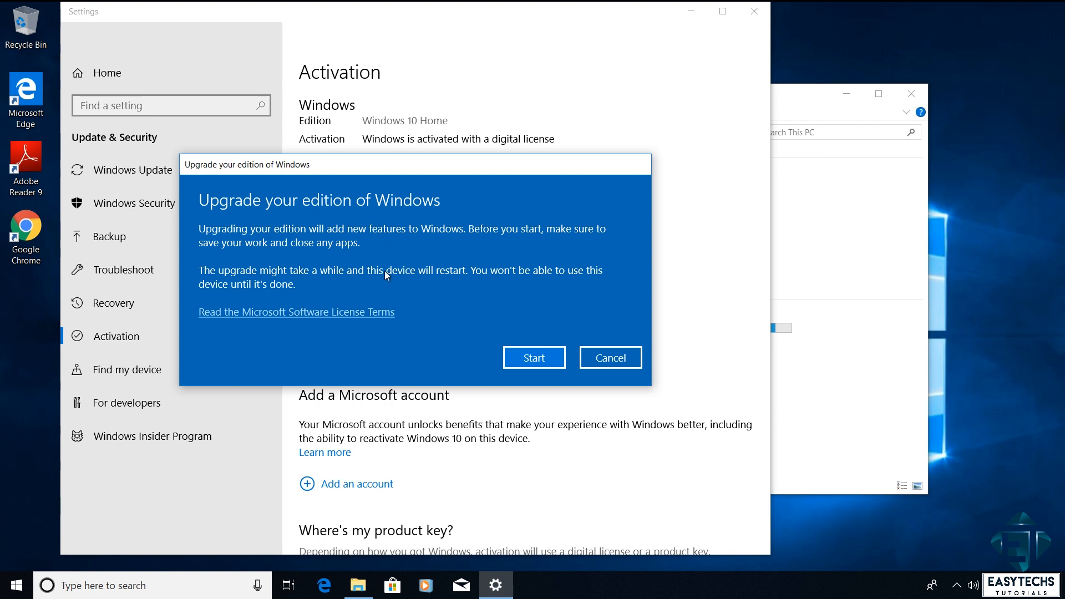
mouse_move(378, 231)
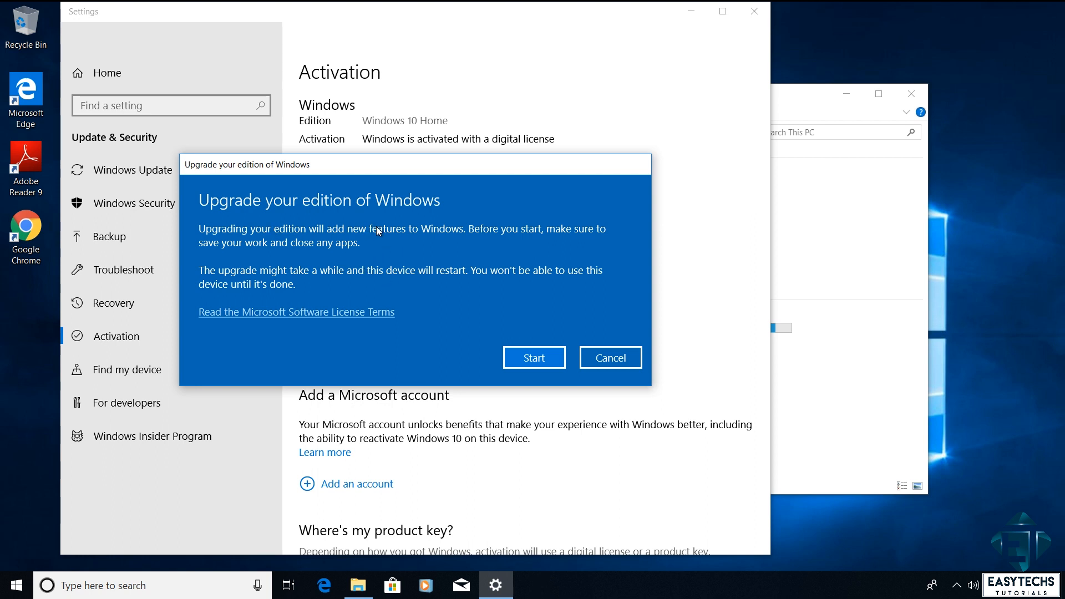
mouse_move(352, 264)
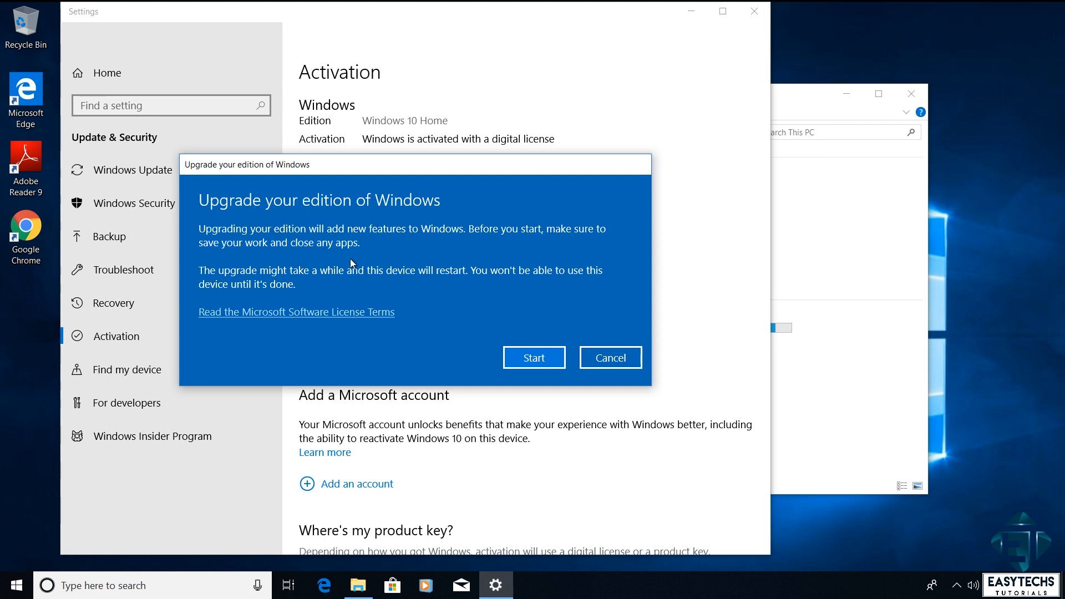
mouse_move(372, 263)
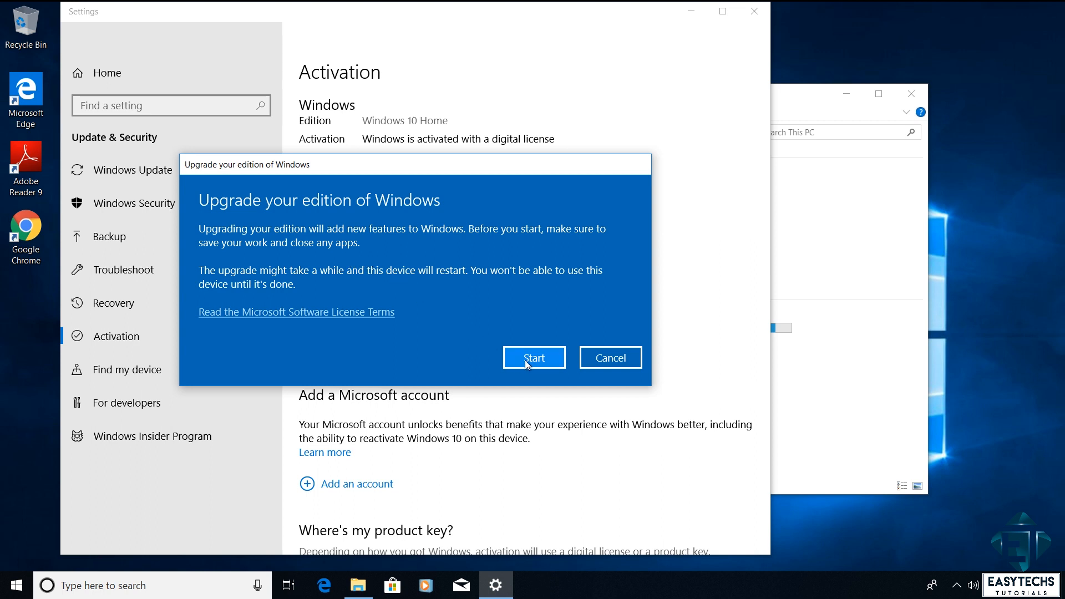
- Start the edition upgrade from the 'Upgrade your edition of Windows' dialog
click(533, 358)
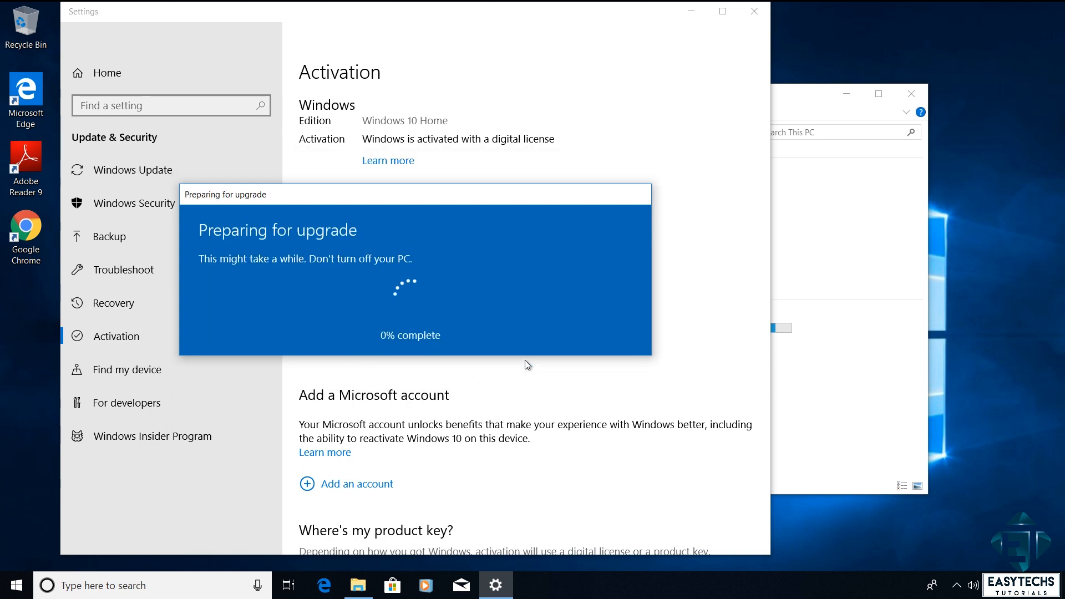
mouse_move(428, 348)
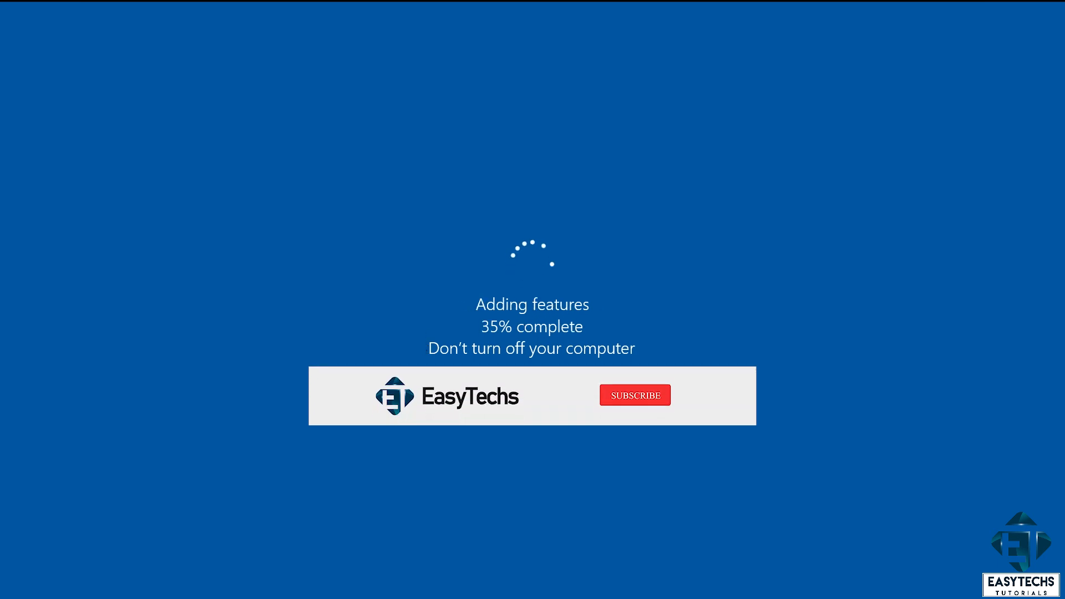
- Wait through 'Adding features' until activation shows Windows 10 Pro with a digital license
click(634, 396)
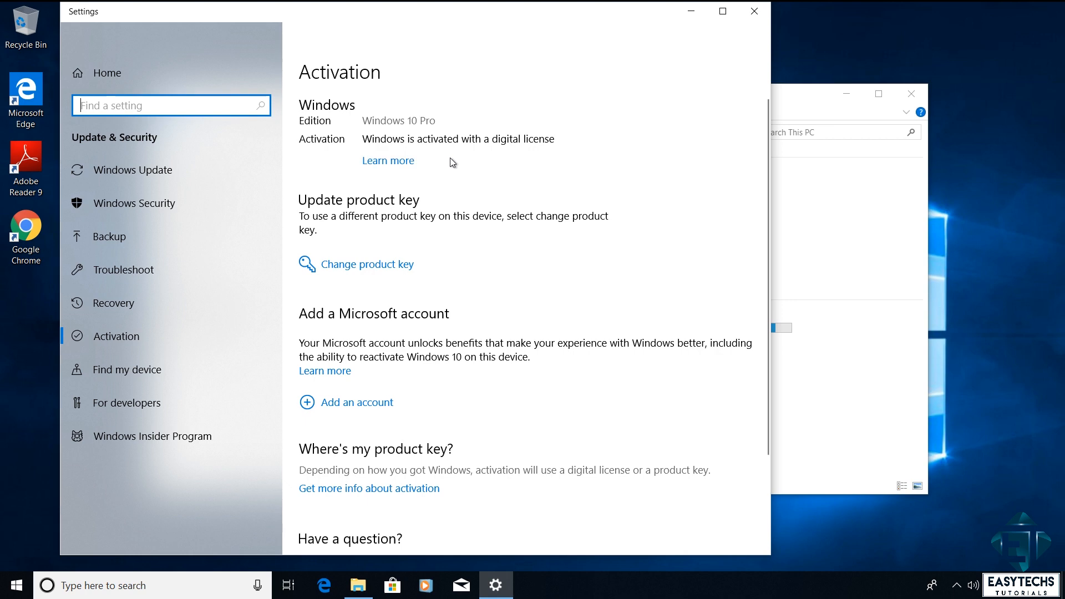
mouse_move(466, 165)
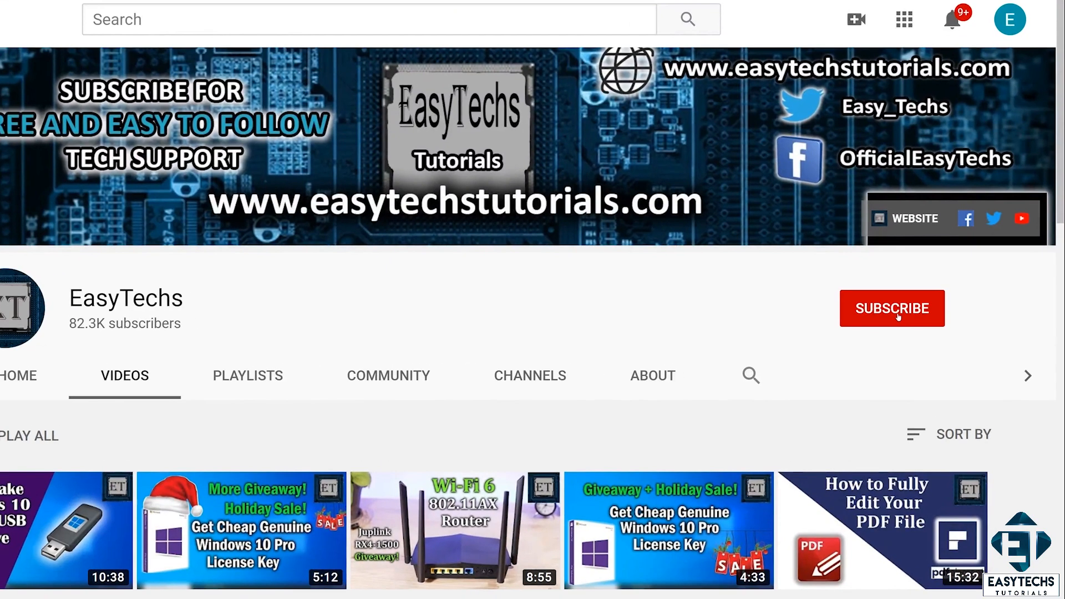
- Subscribe to EasyTechs on YouTube and turn on notifications for all videos
click(893, 308)
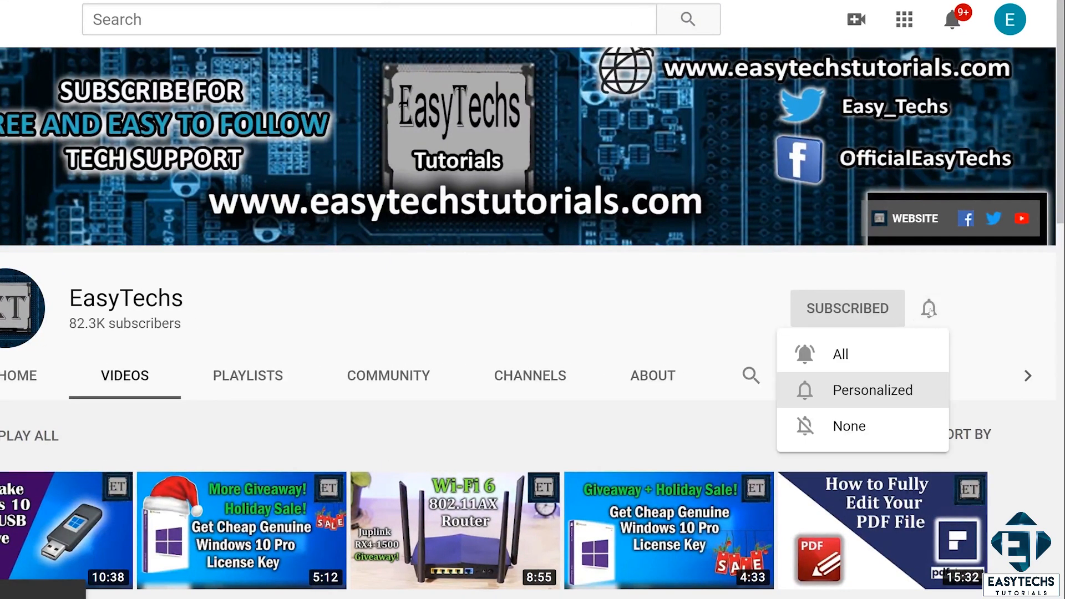
click(928, 307)
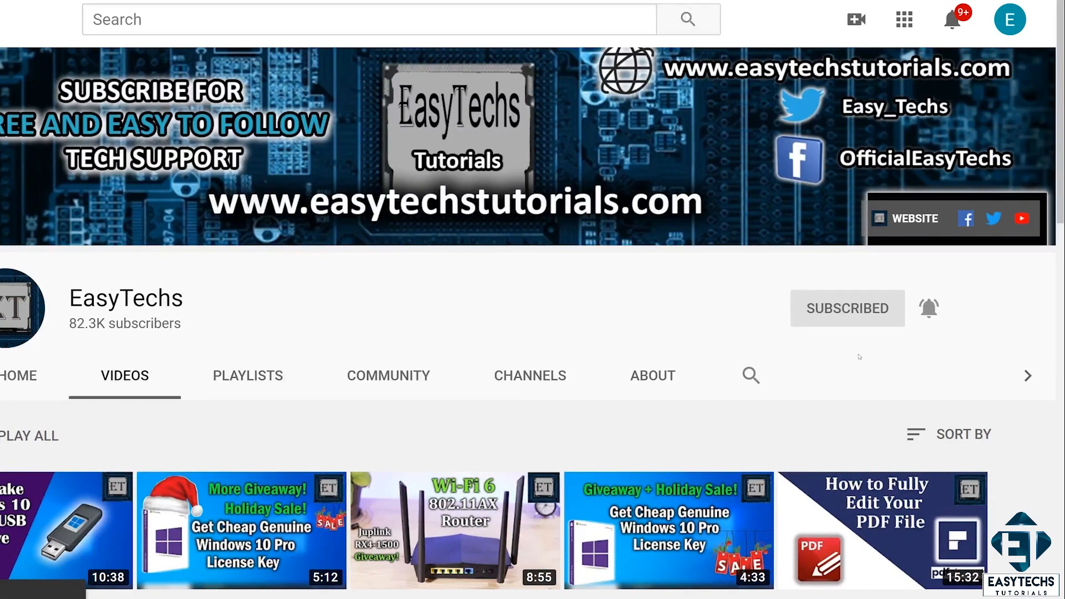